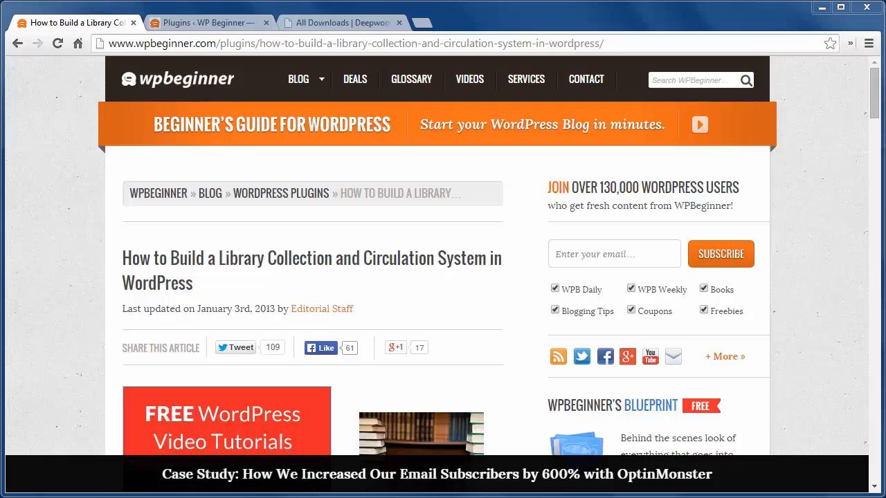
# Review the Web Librarian configuration options under Settings
pyautogui.click(205, 22)
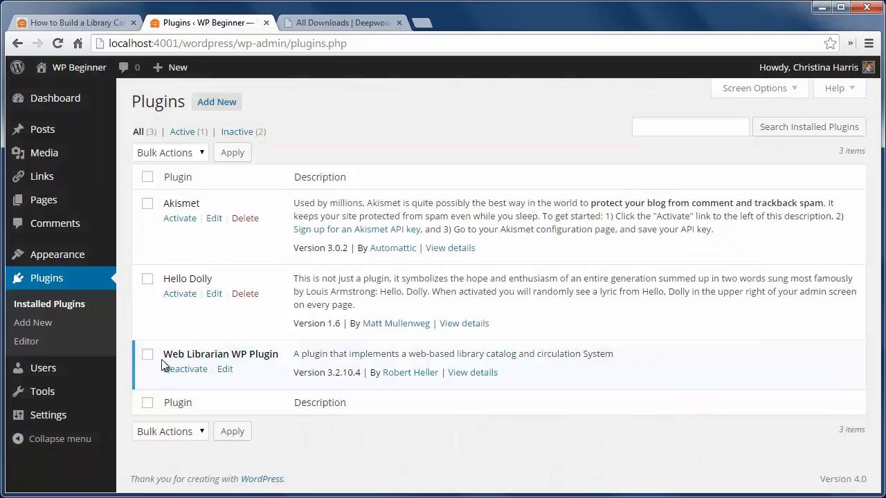
pyautogui.click(47, 415)
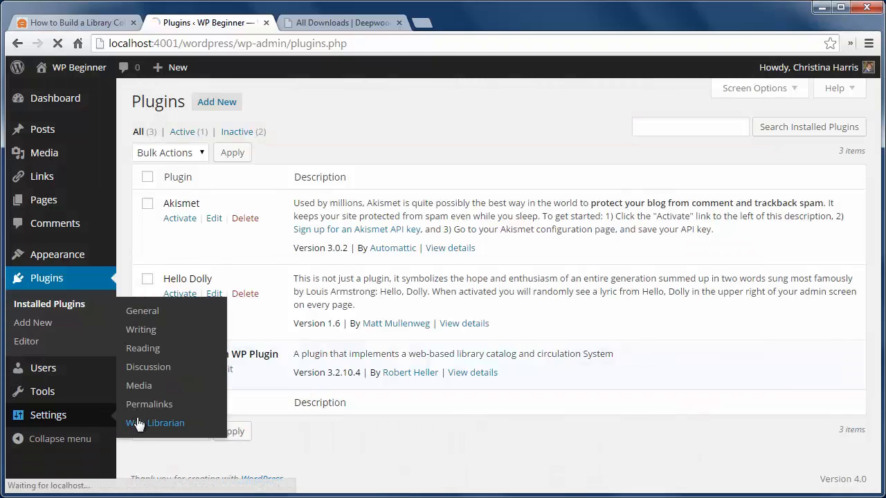
pyautogui.click(167, 423)
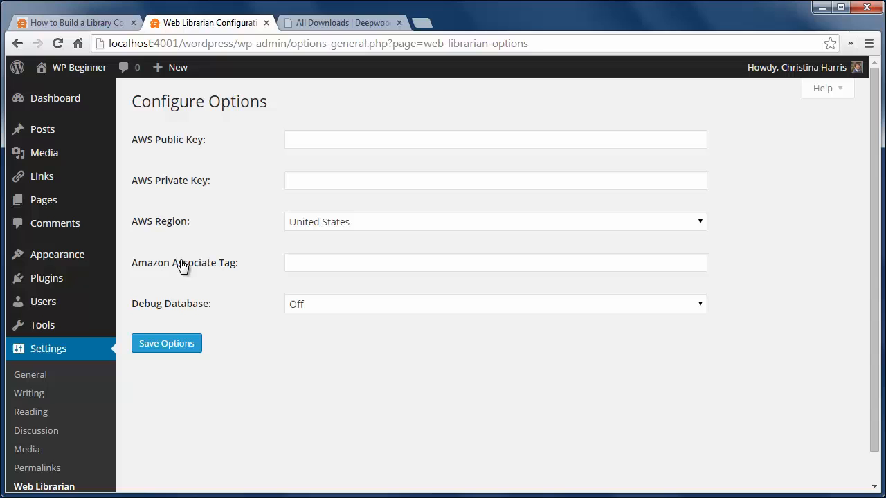
pyautogui.moveTo(80, 311)
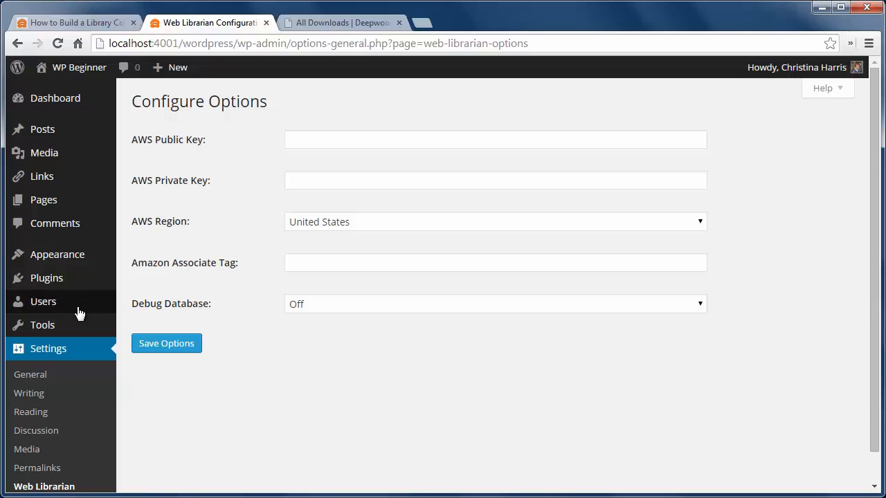
# Open the Librarian user's account from All Users for editing
pyautogui.click(43, 302)
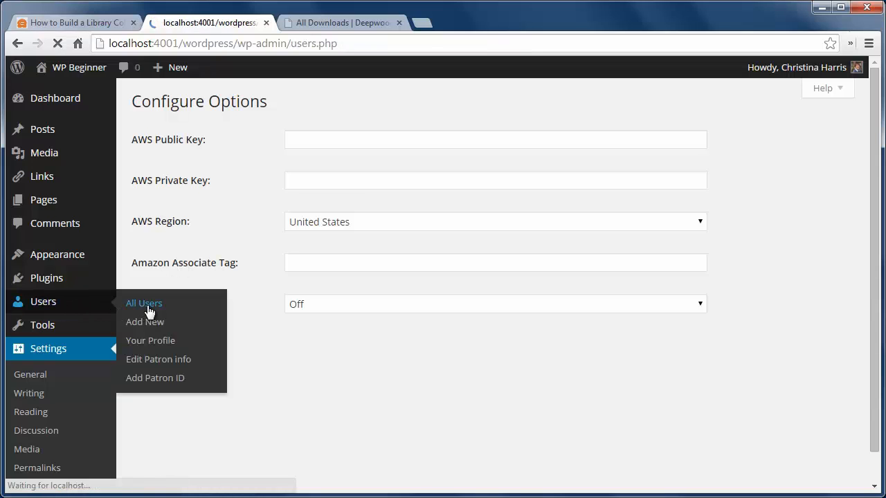
pyautogui.click(144, 303)
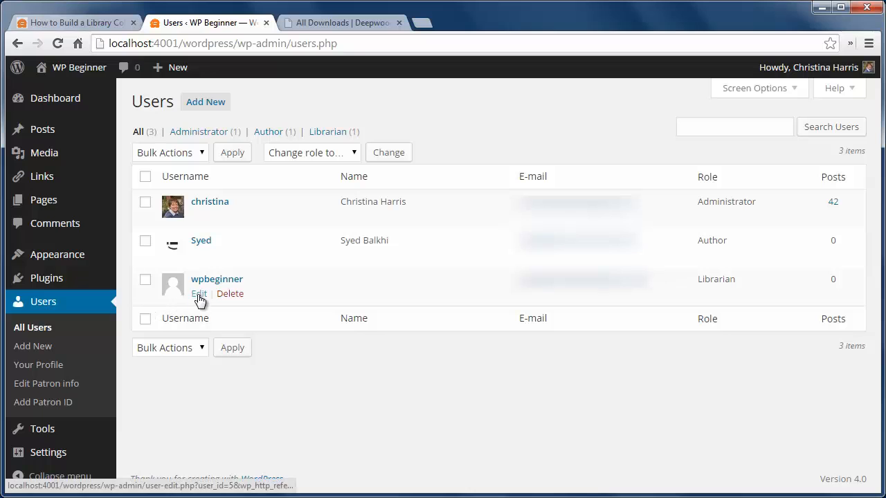
pyautogui.click(199, 293)
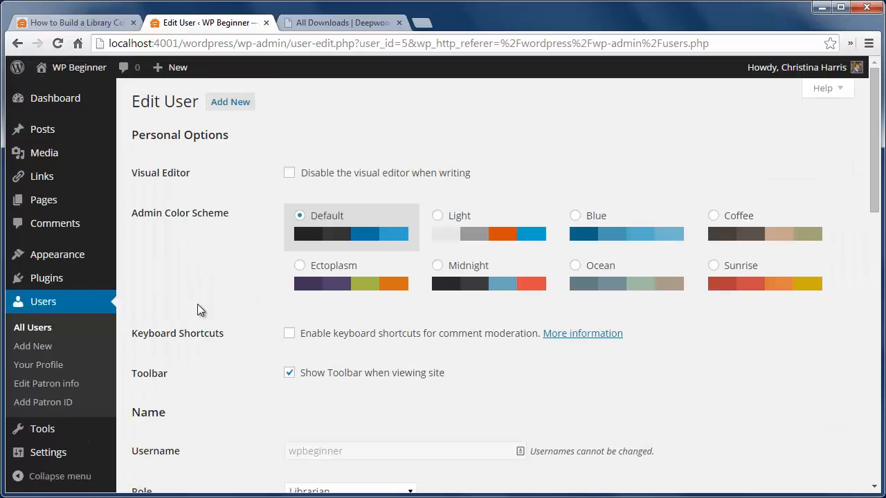
pyautogui.scroll(-3)
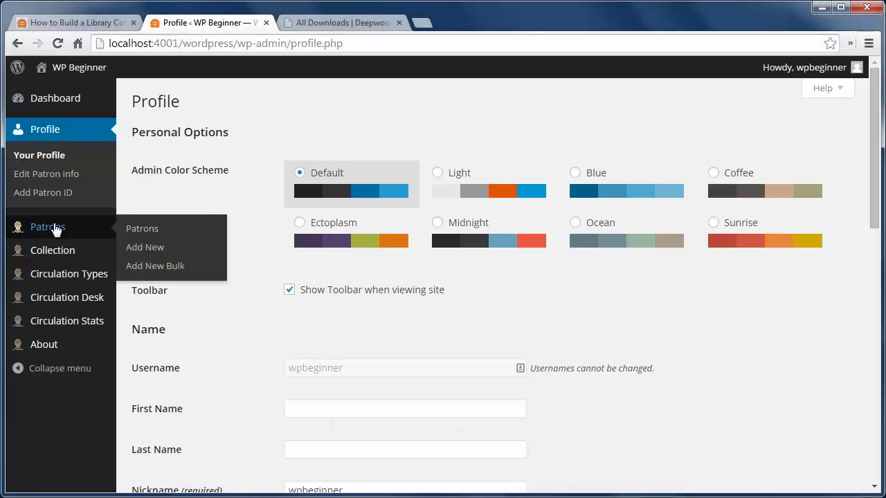
pyautogui.moveTo(68, 227)
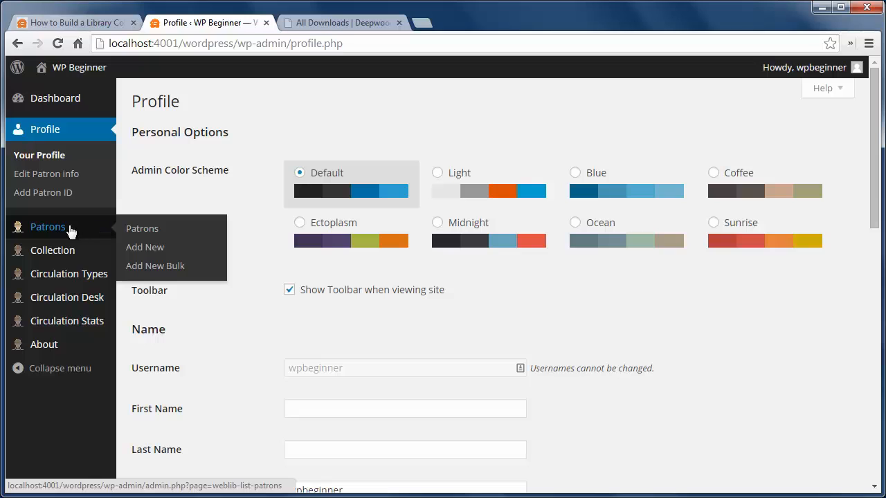
pyautogui.moveTo(52, 249)
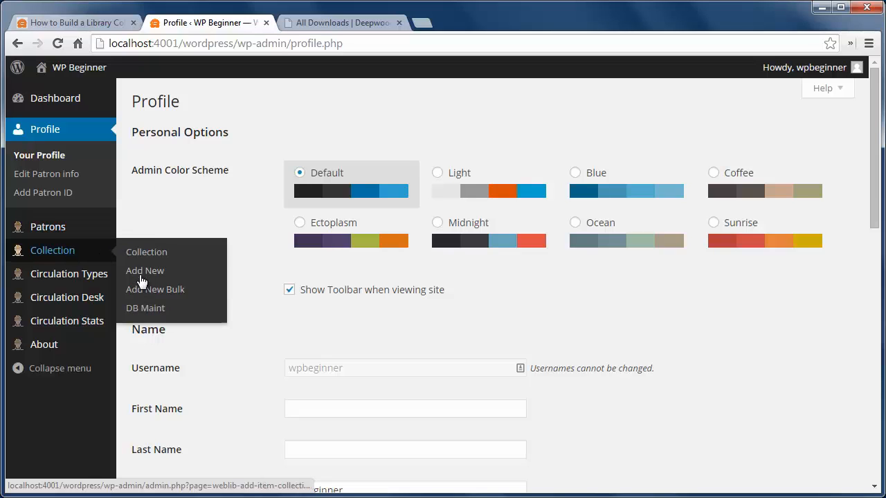
# Open Collection > Add New Bulk, then locate user_manual.pdf on the Deepwoods downloads page
pyautogui.click(155, 290)
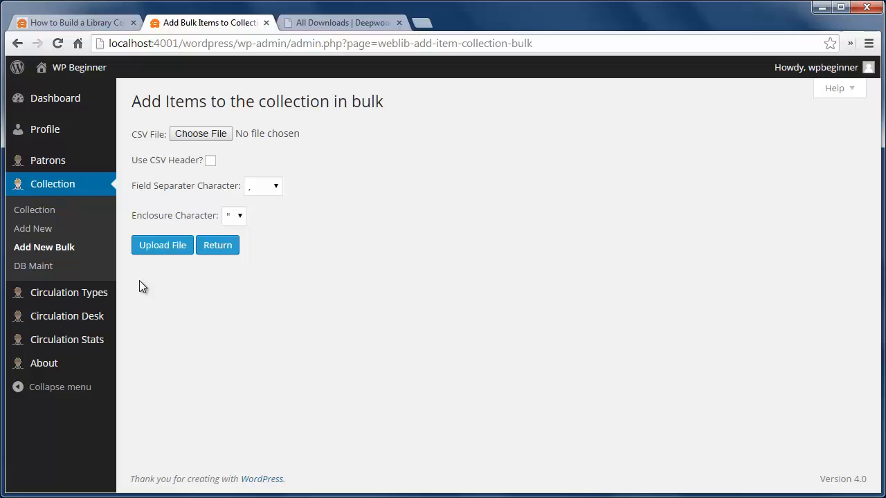
pyautogui.click(72, 22)
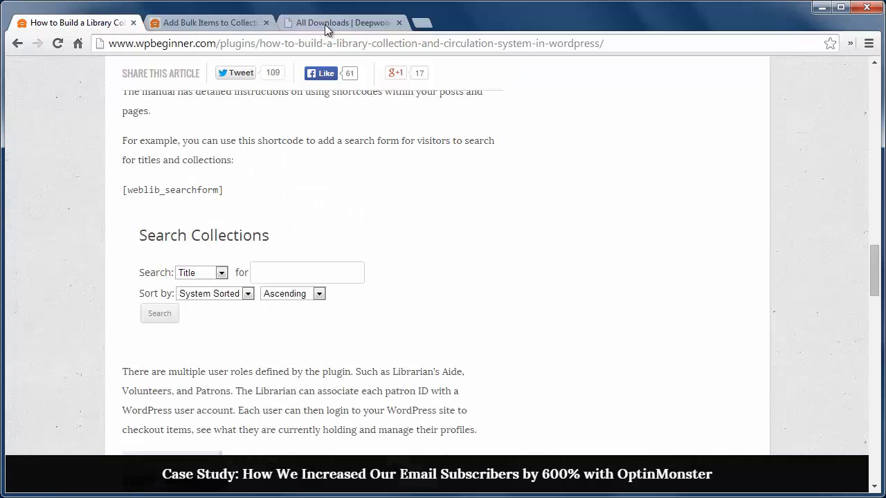
pyautogui.click(339, 22)
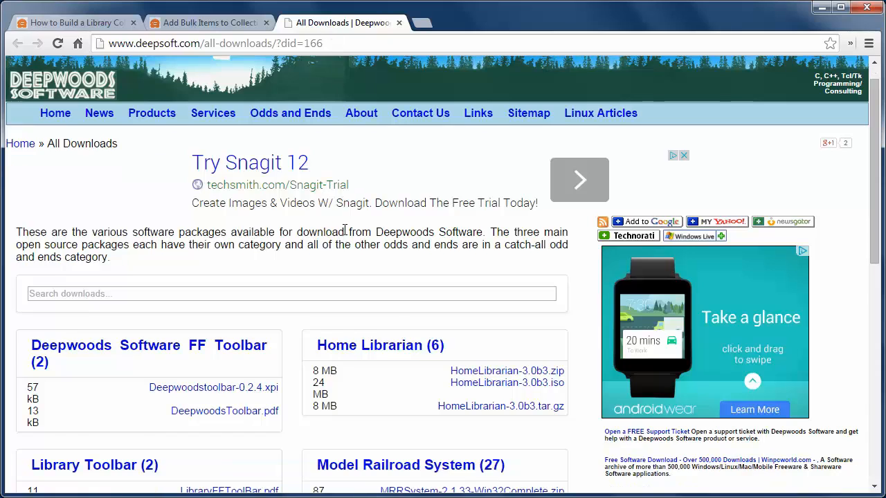
pyautogui.scroll(-3)
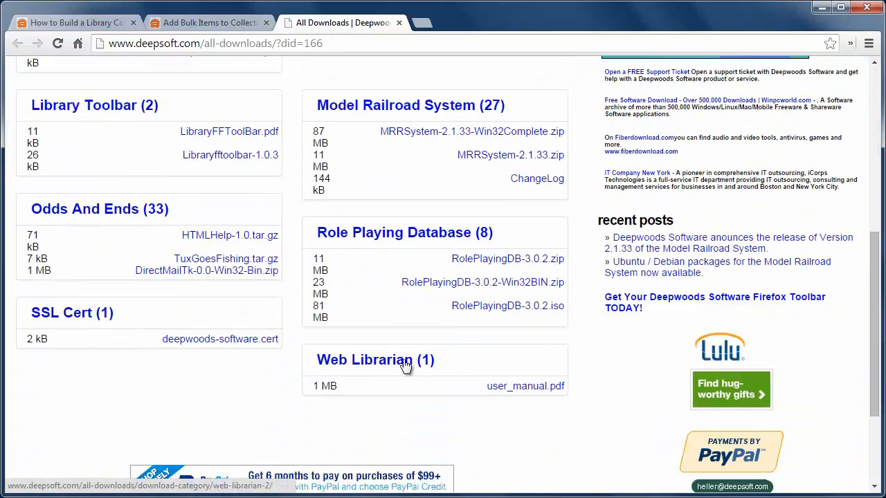